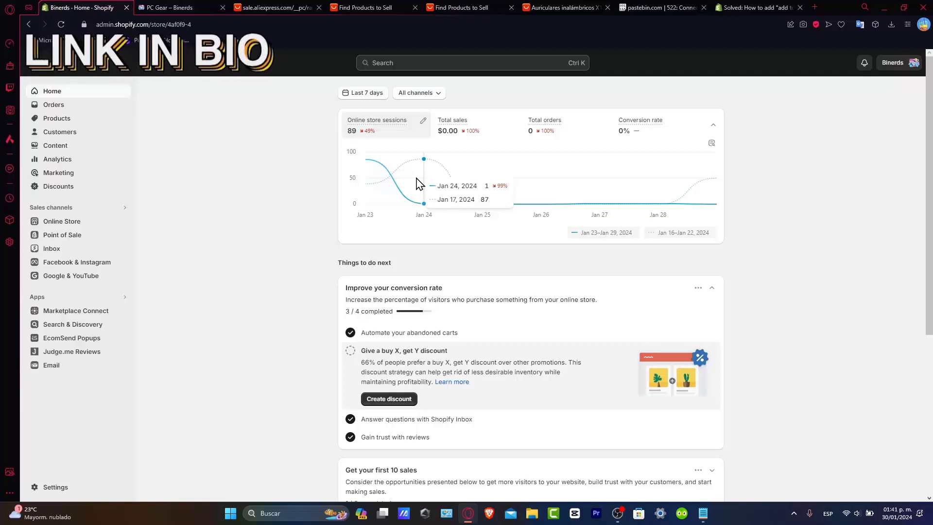
mouse_move(812, 358)
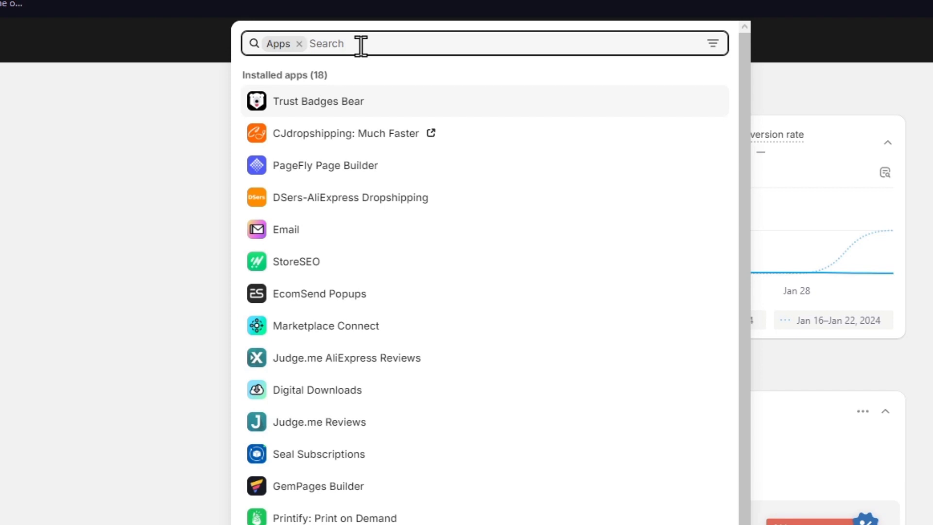
Step: Search the App Store for "sticky cart" apps from the admin search bar
type("sticky cart")
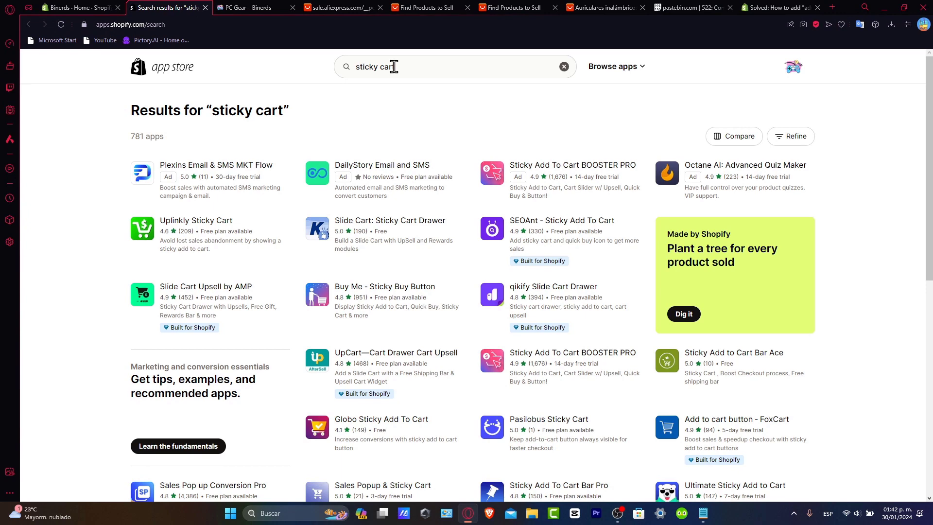
mouse_move(396, 127)
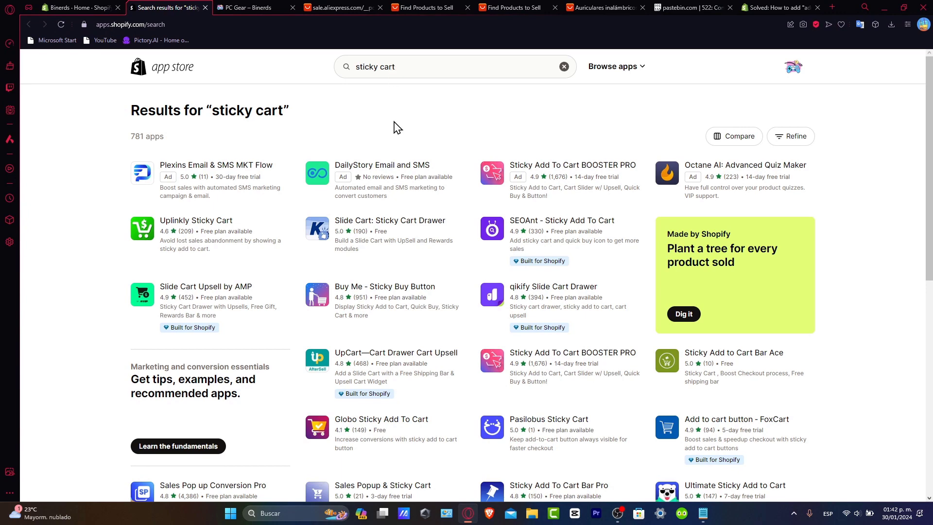
Step: Choose the Globo Sticky Add To Cart result to view its listing page
left_click(381, 419)
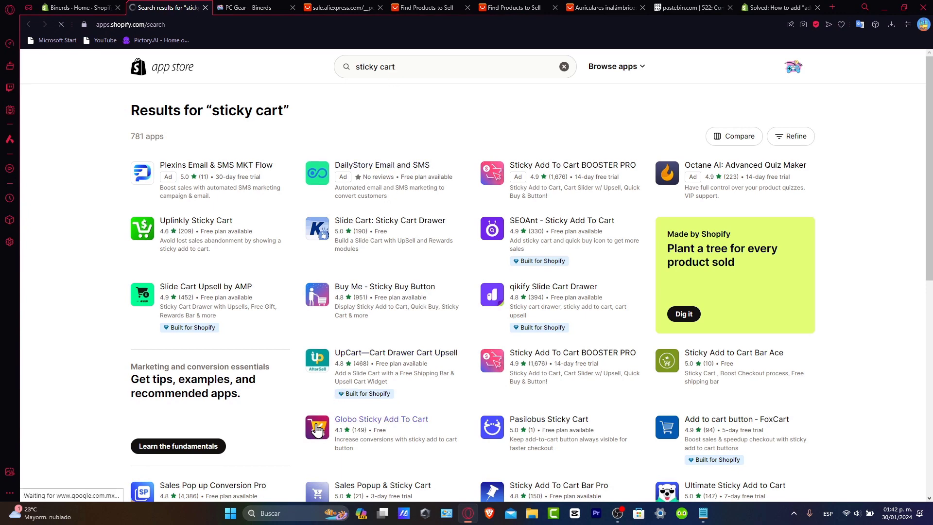
left_click(381, 419)
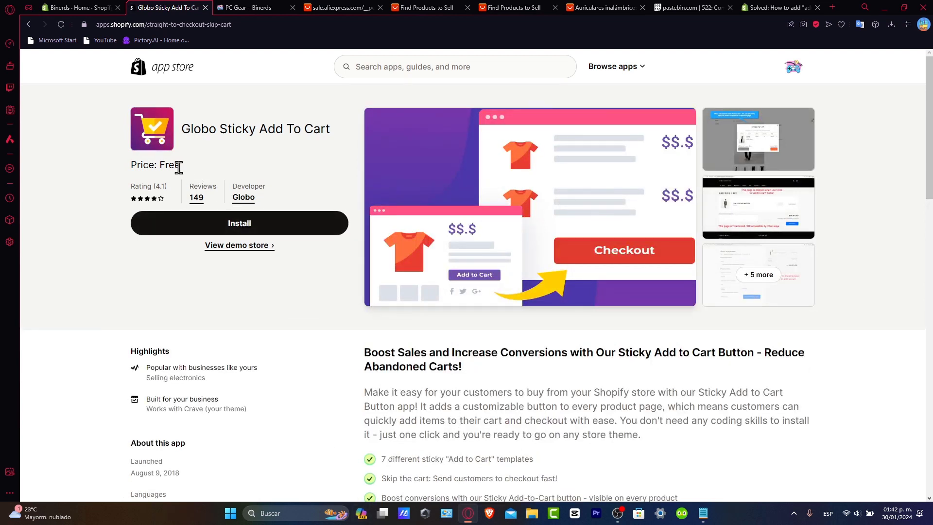
Step: Install Globo Sticky Add To Cart and approve its store data access
left_click(239, 223)
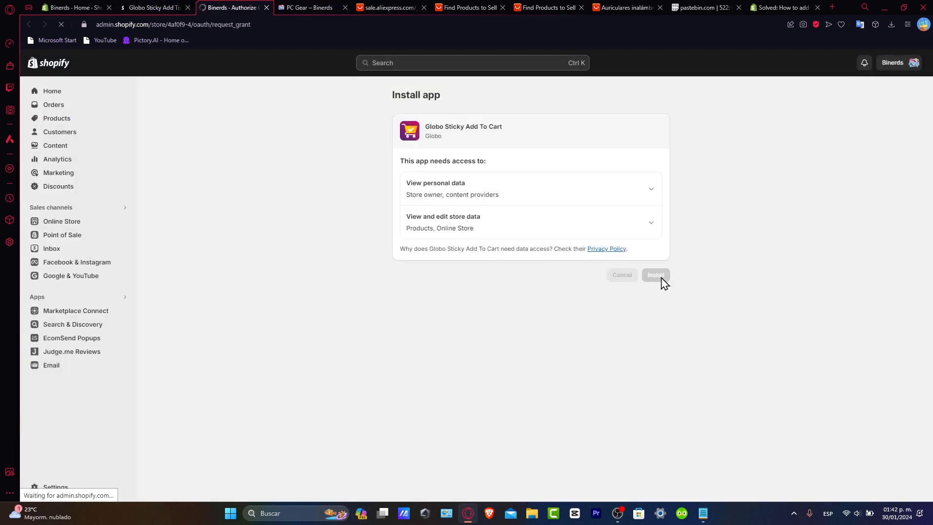
left_click(655, 275)
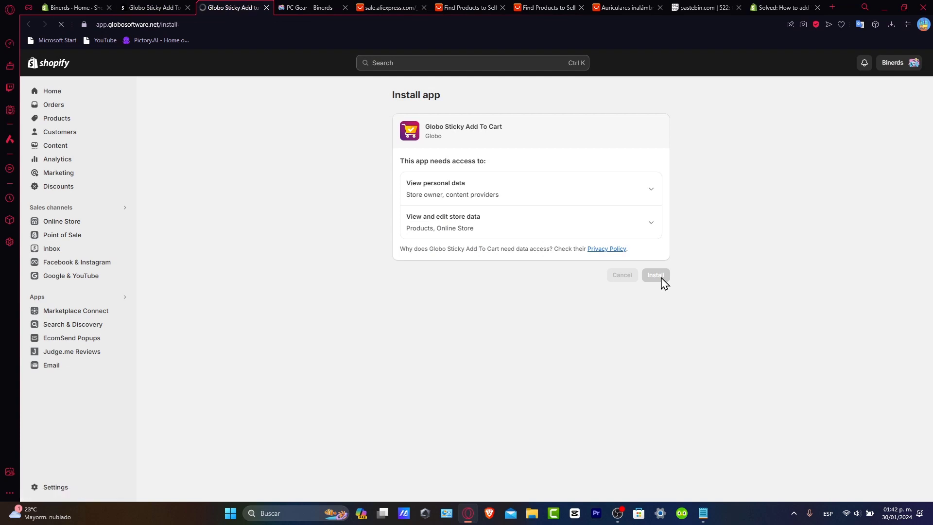
left_click(654, 275)
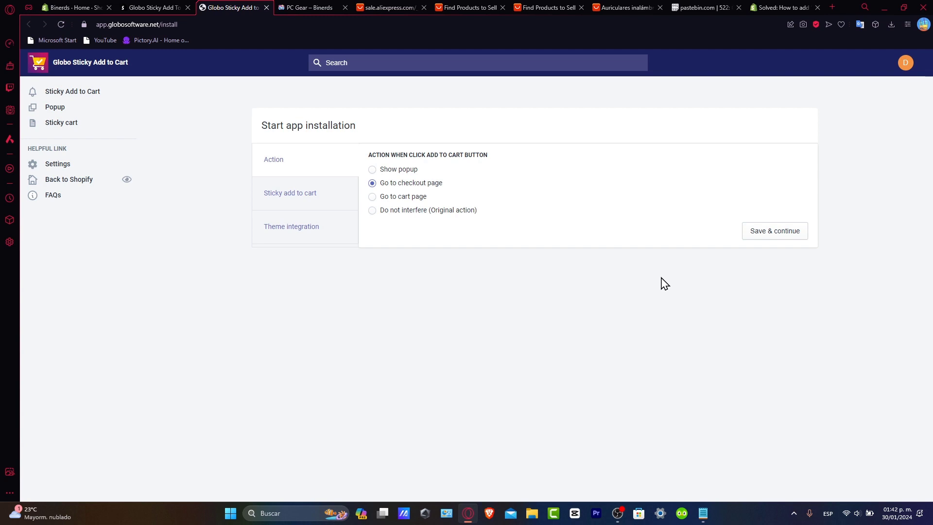
Step: Keep the go-to-checkout action and sticky cart defaults, then activate the app embed in the Crave theme
left_click(290, 193)
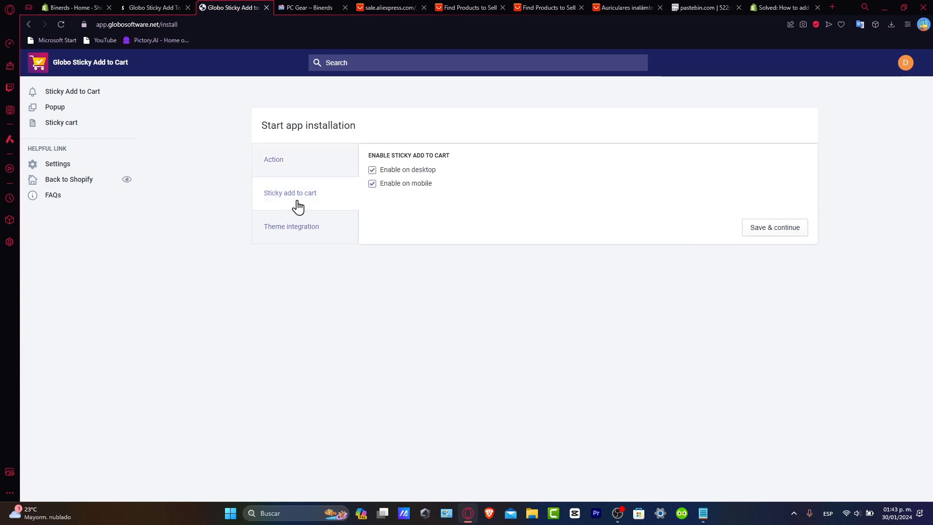
mouse_move(414, 168)
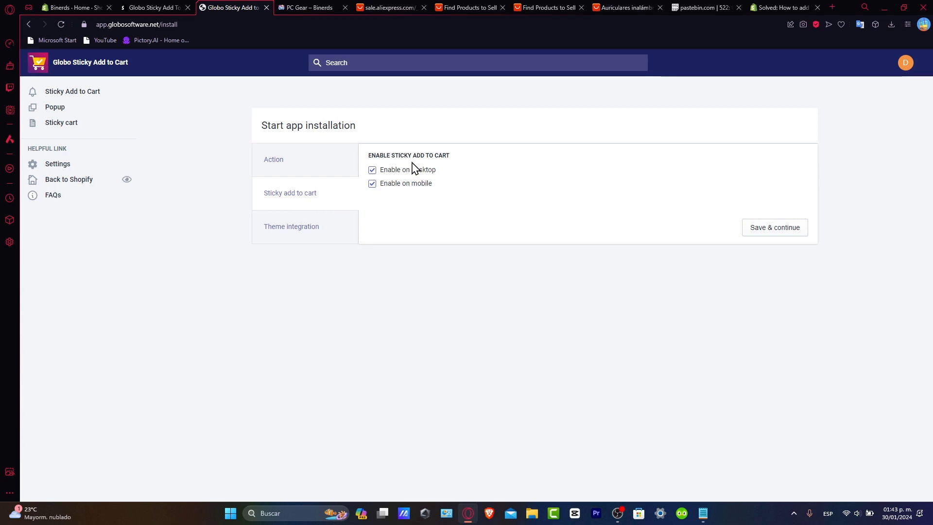
double_click(421, 183)
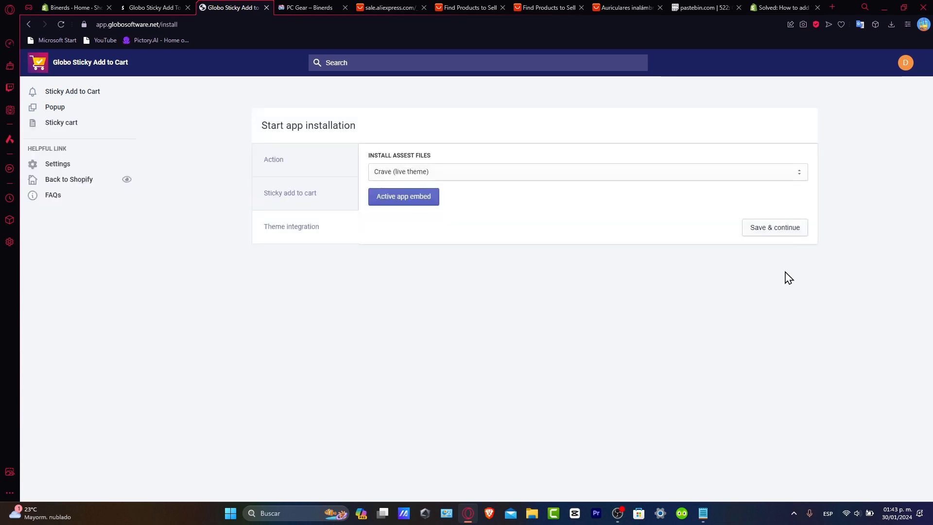
mouse_move(293, 239)
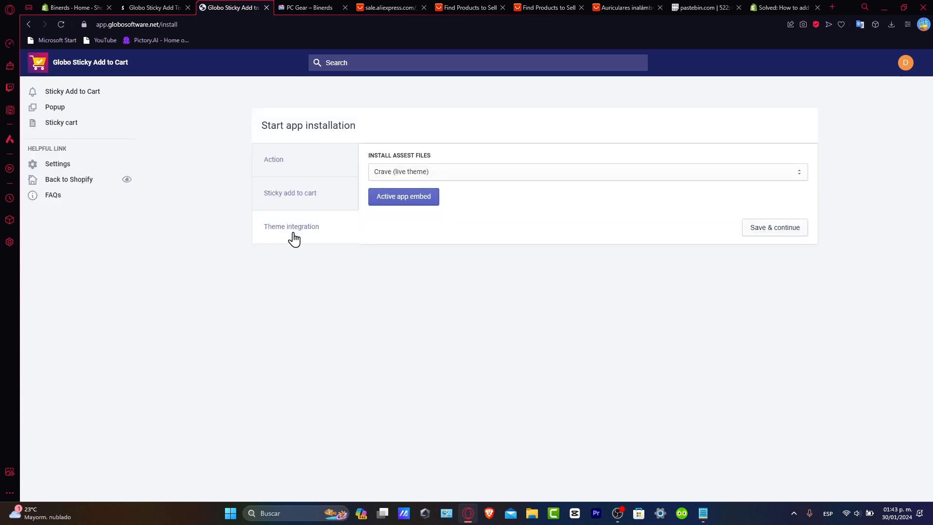
left_click(586, 171)
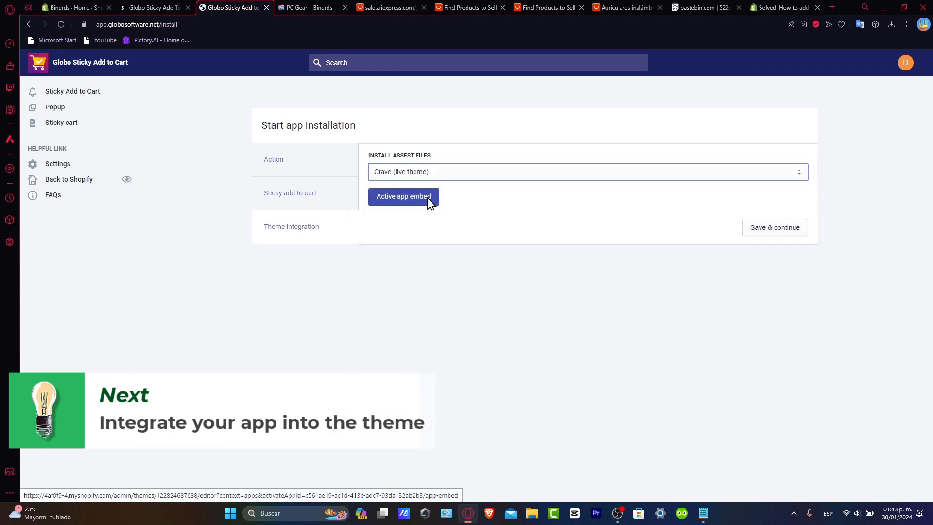
left_click(404, 196)
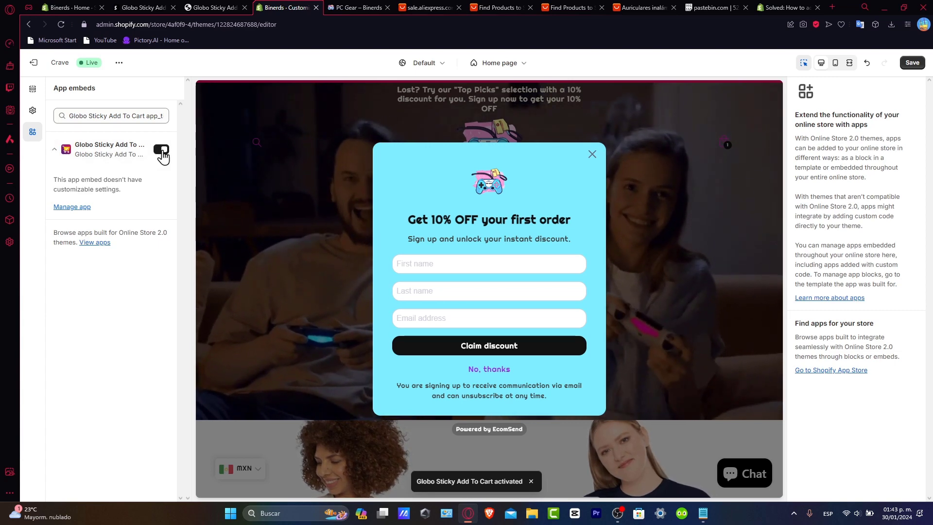
Step: Enable the Globo Sticky Add To Cart embed in the Crave theme editor, save, and return to the app
left_click(160, 148)
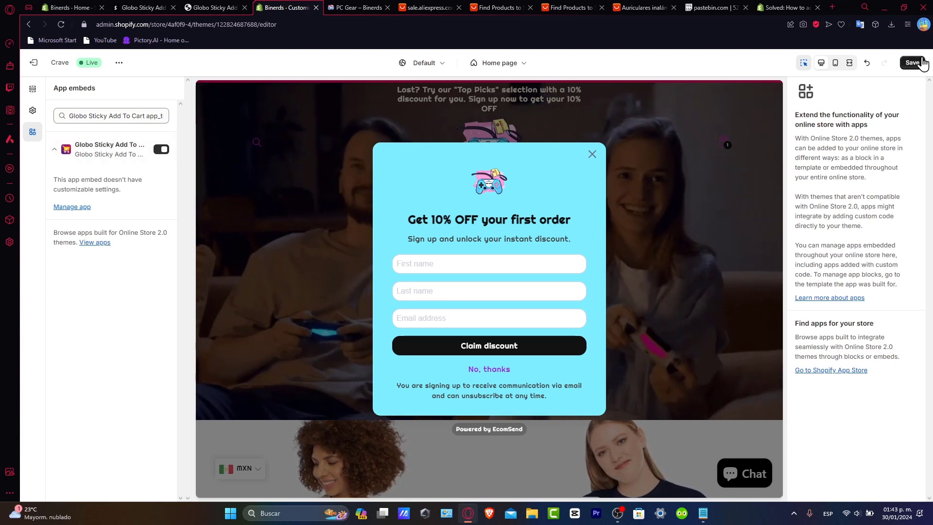
left_click(916, 62)
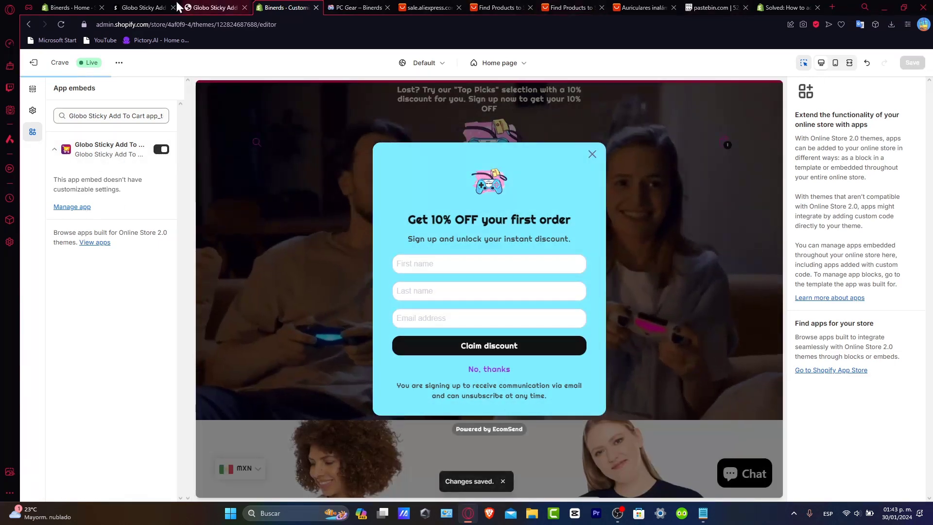
left_click(211, 7)
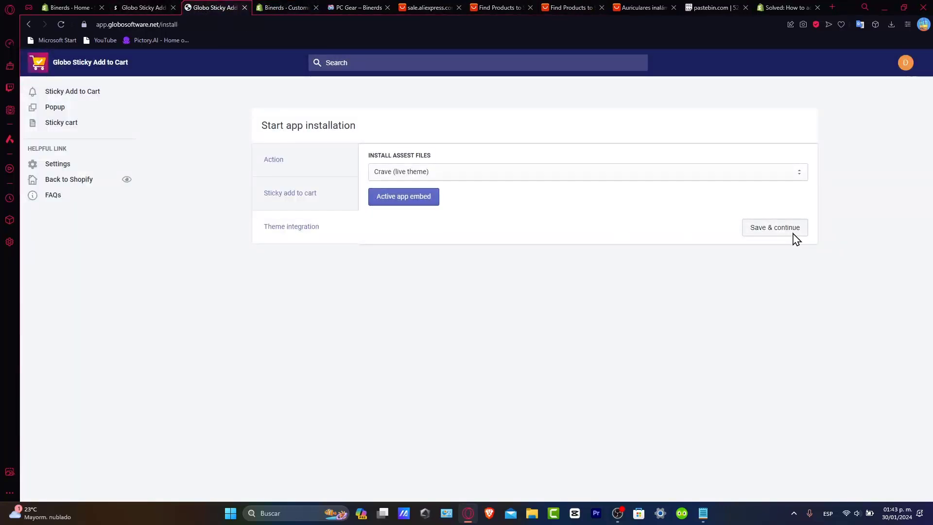
Step: Finish setup to reach the dashboard, recheck the theme embed toggle, and return to Globo
left_click(774, 227)
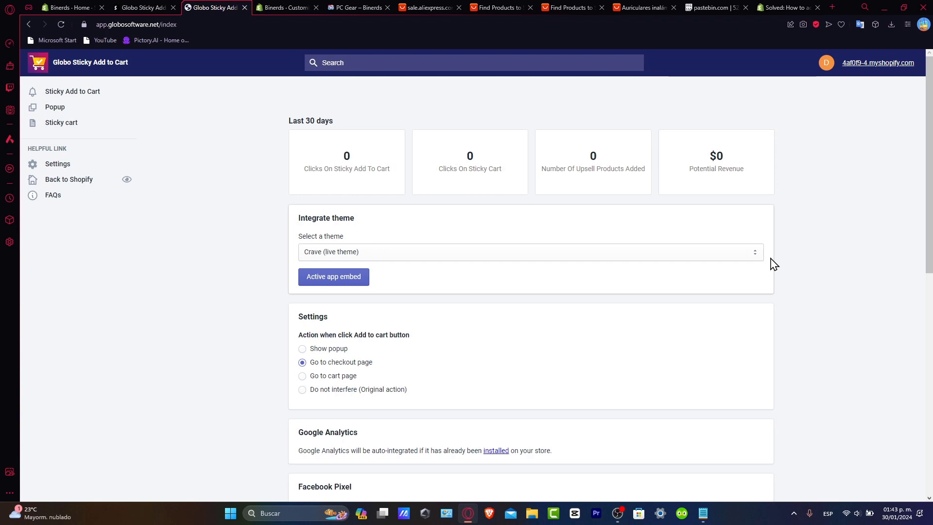
mouse_move(322, 218)
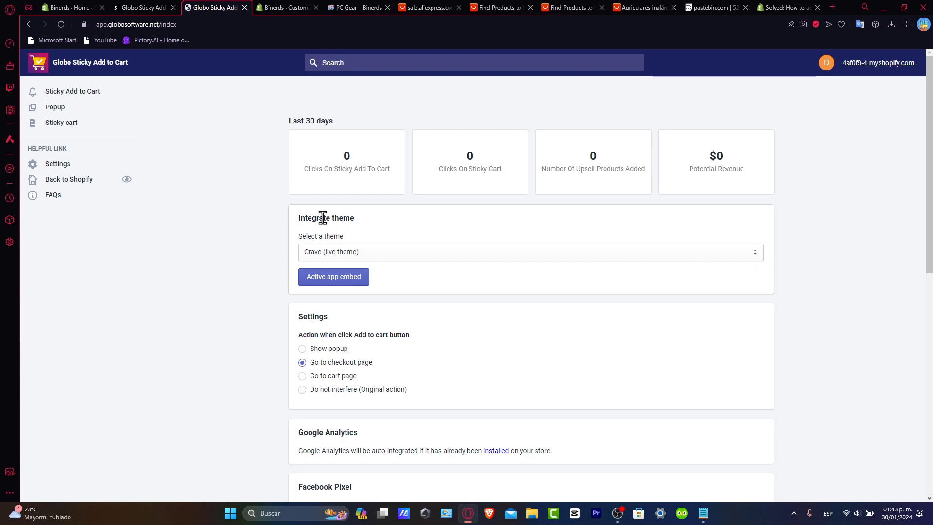
left_click(333, 277)
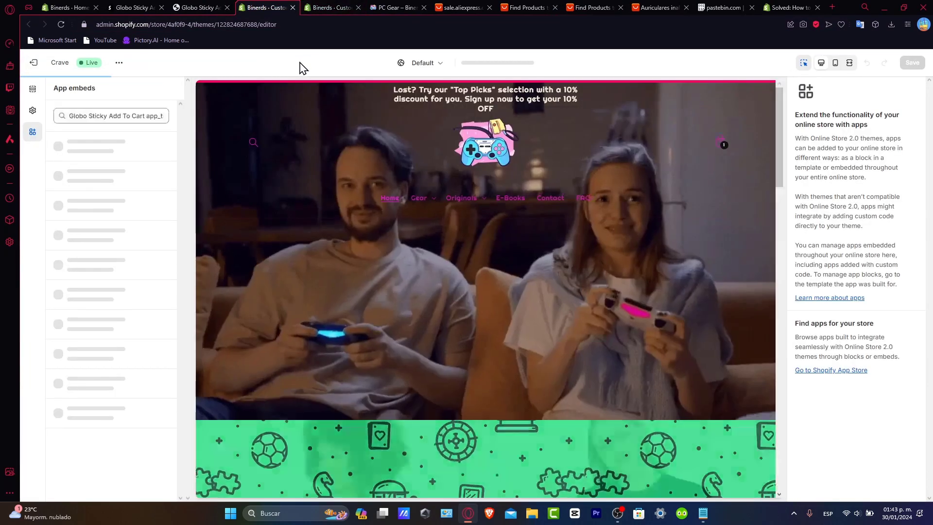
left_click(161, 150)
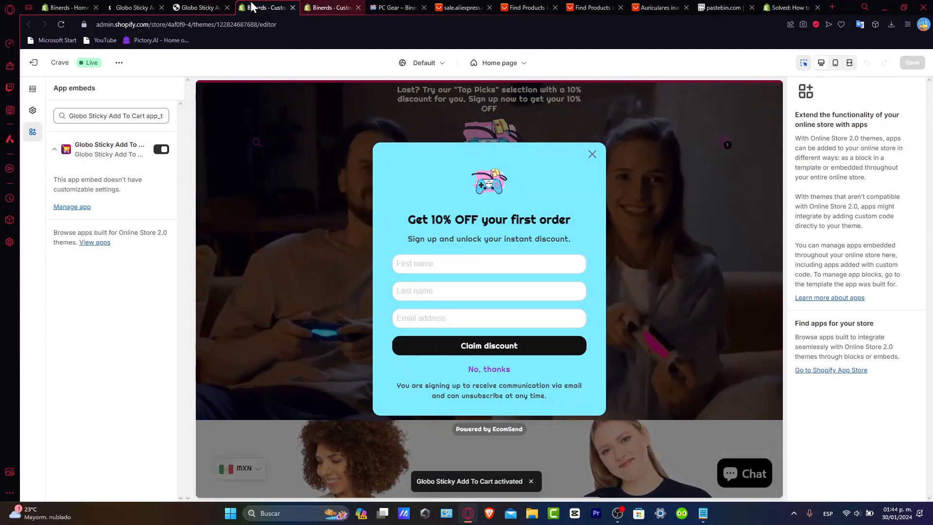
left_click(200, 7)
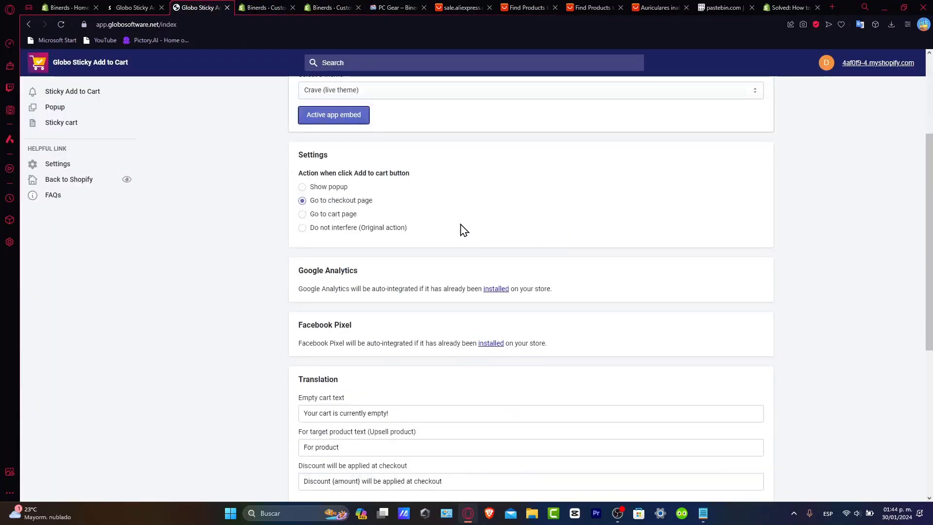
Step: Review the dashboard settings and bring up the live Binerds storefront homepage
double_click(324, 324)
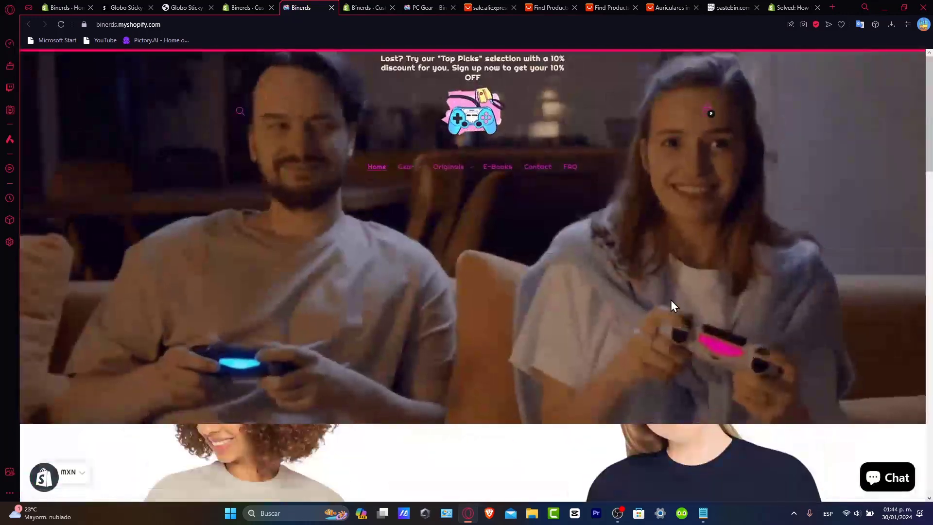
Step: Check the PC Gear collection on the storefront, then return to the Sticky cart > Overall settings
left_click(367, 7)
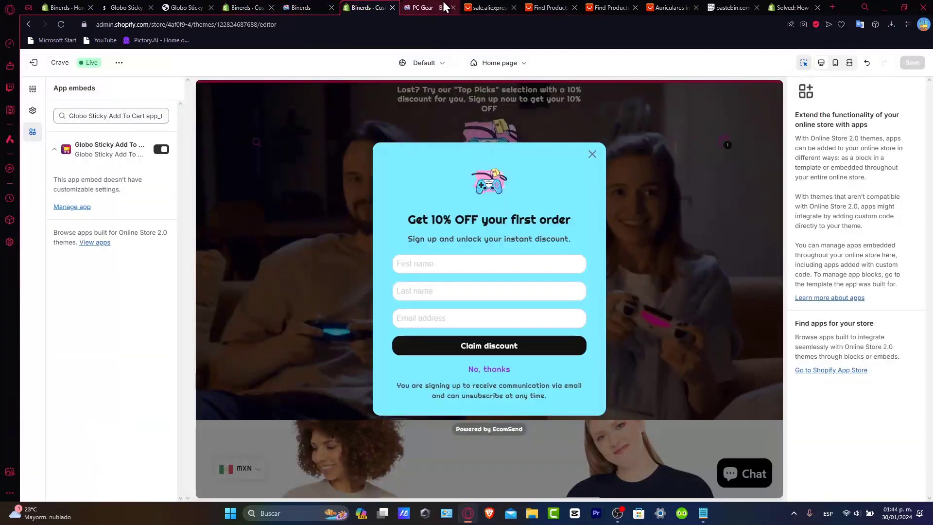
left_click(429, 6)
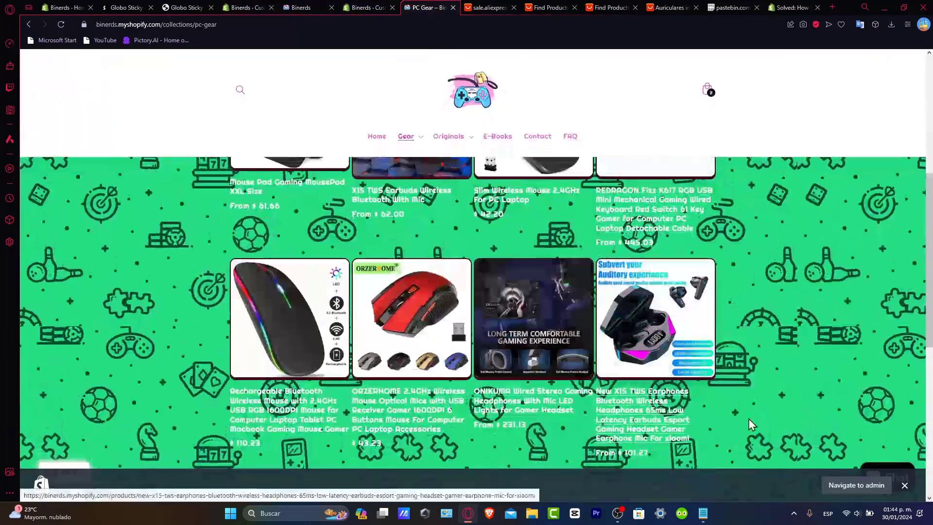
left_click(123, 6)
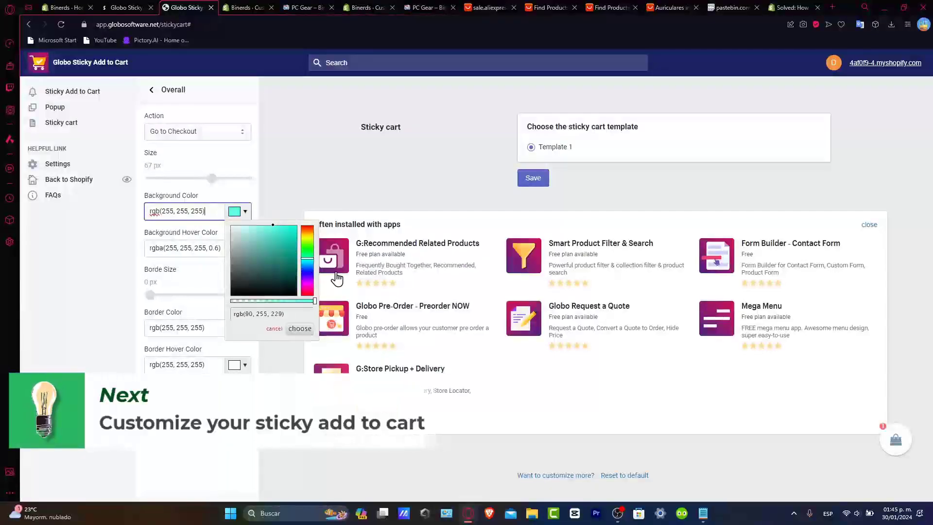
Step: Set the sticky cart background to light cyan rgb(90,254,255) after trying purple rgb(195,90,255)
left_click(299, 328)
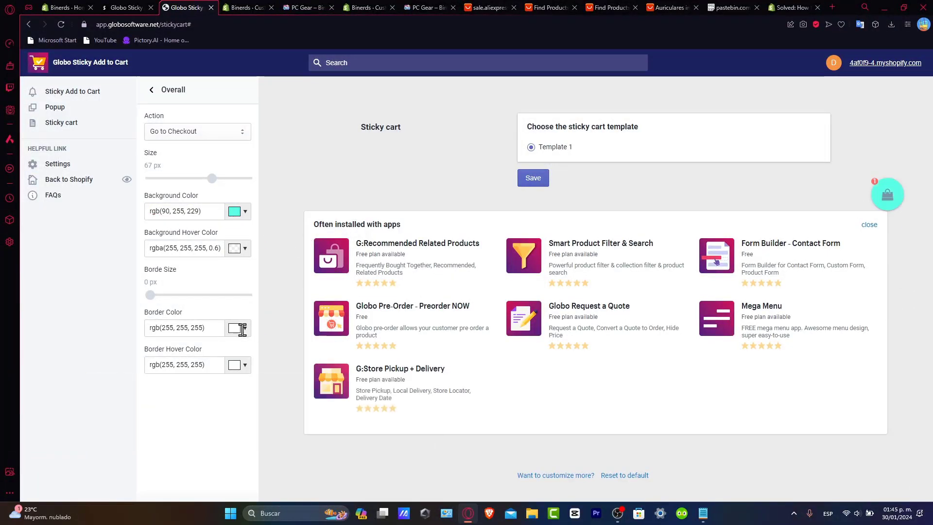
mouse_move(249, 354)
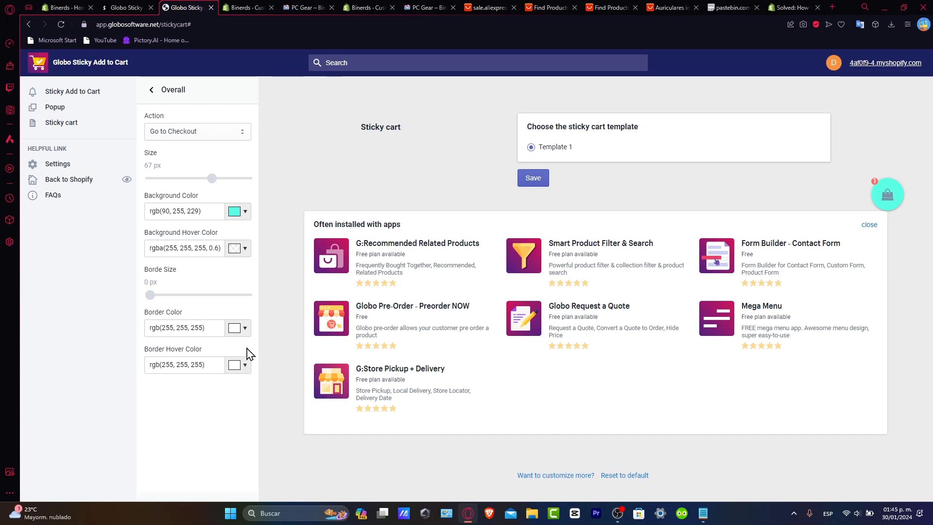
left_click(244, 211)
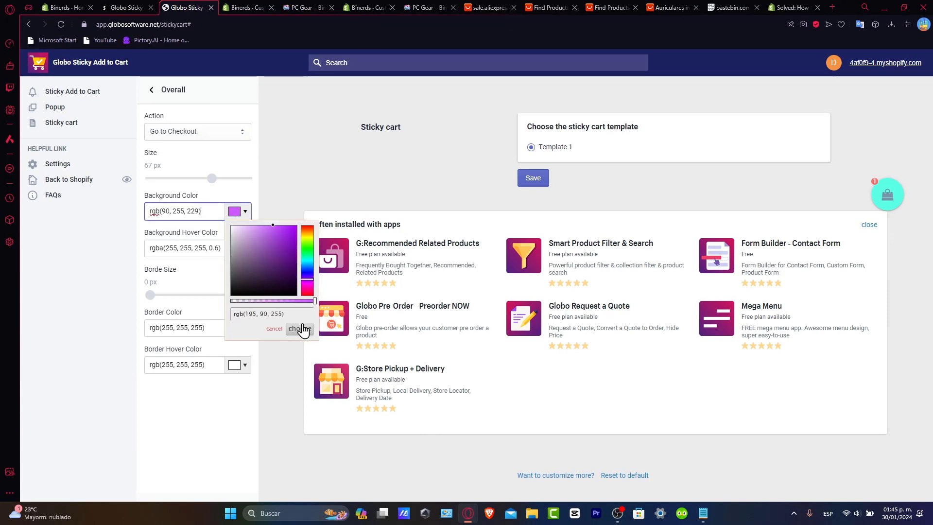
left_click(300, 329)
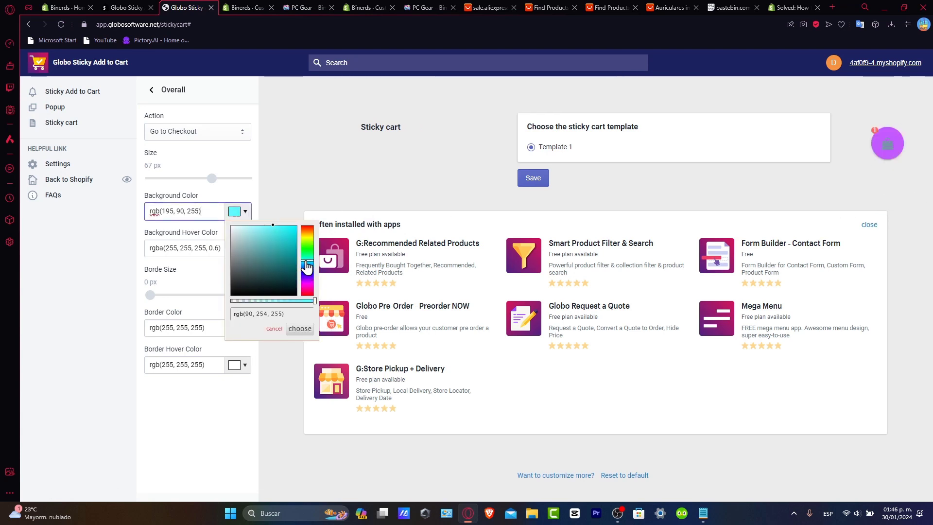
left_click(300, 328)
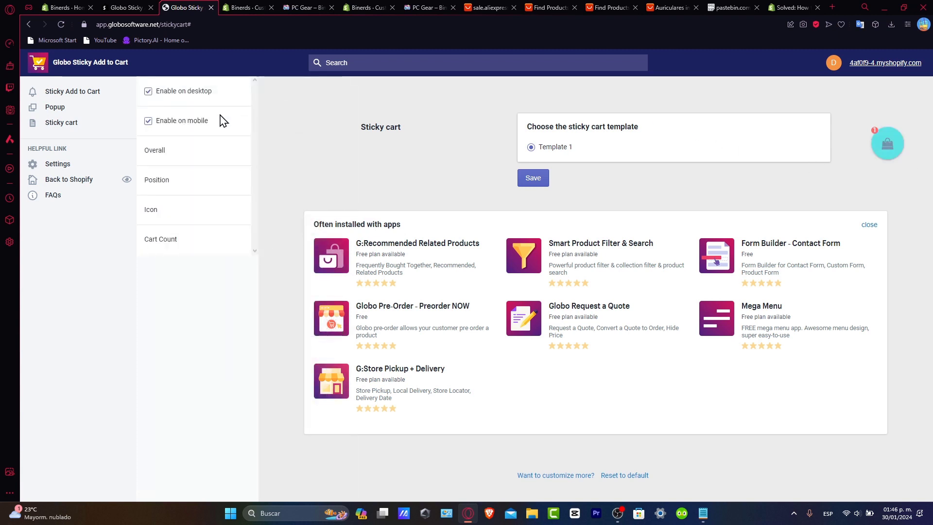
Step: Set the sticky cart icon to Shopping Cart after trying Cart Plus and Cart Arrow Down
left_click(157, 179)
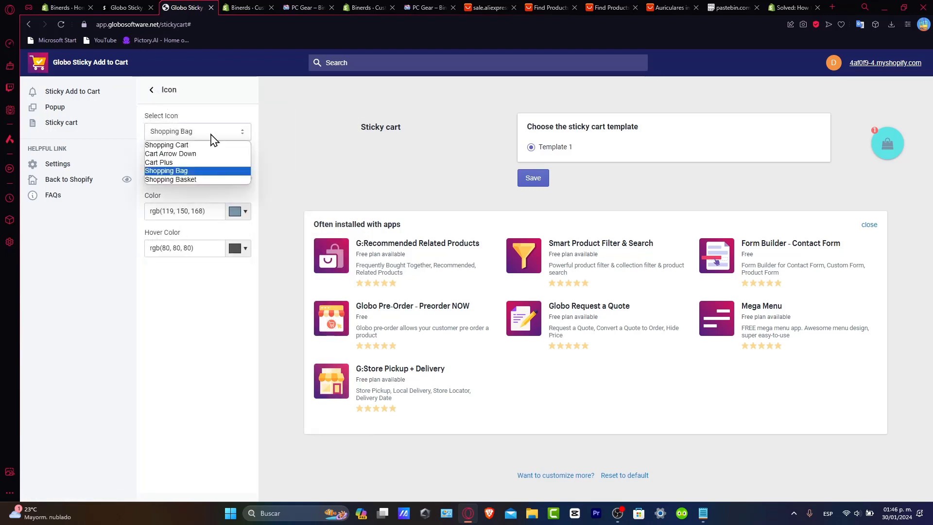
left_click(159, 162)
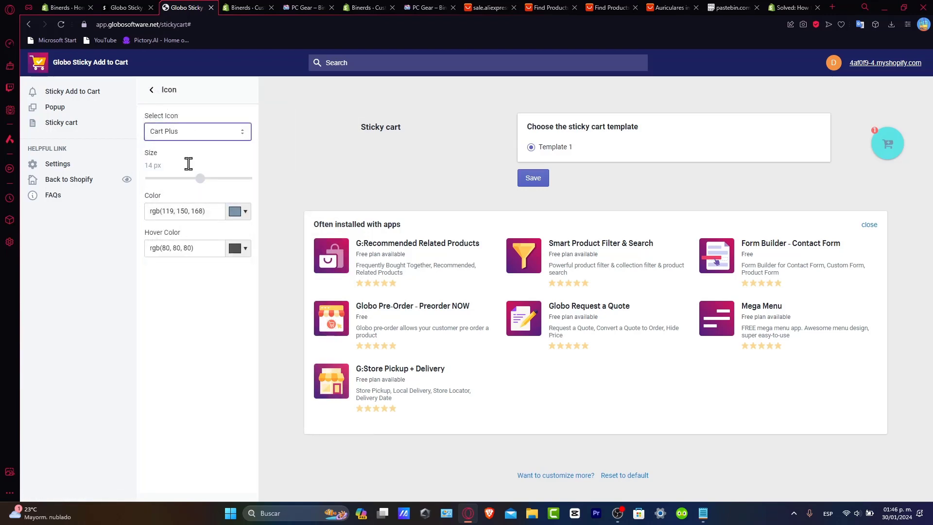
left_click(197, 132)
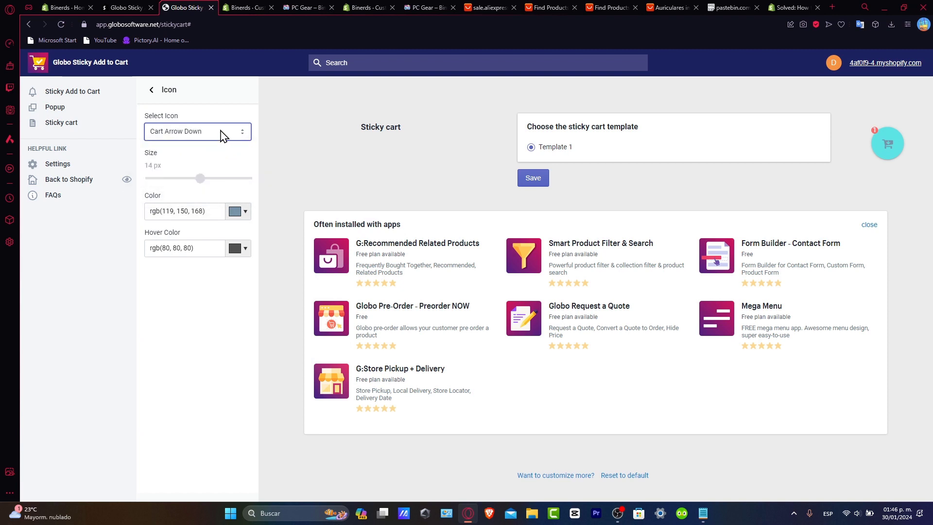
left_click(197, 131)
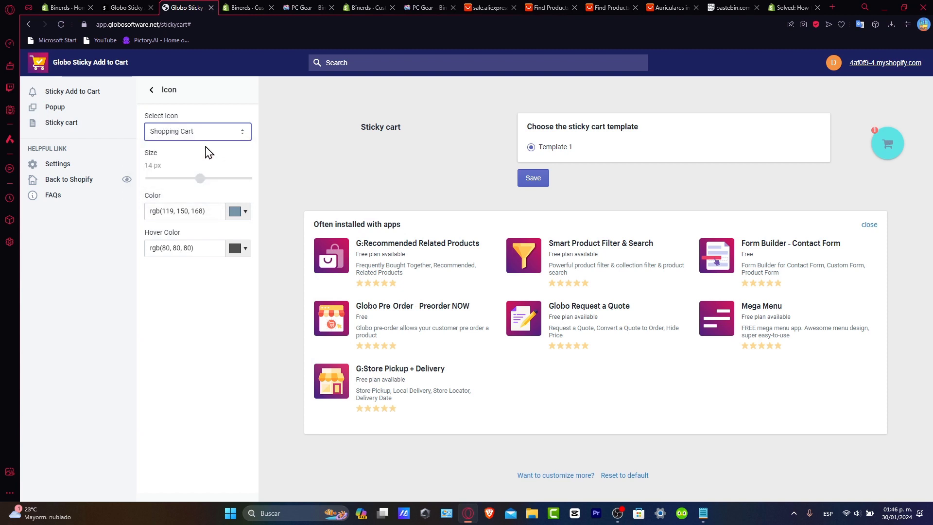
Step: Enlarge the cart icon to 49 px and view it on the storefront
left_click_drag(200, 178, 233, 178)
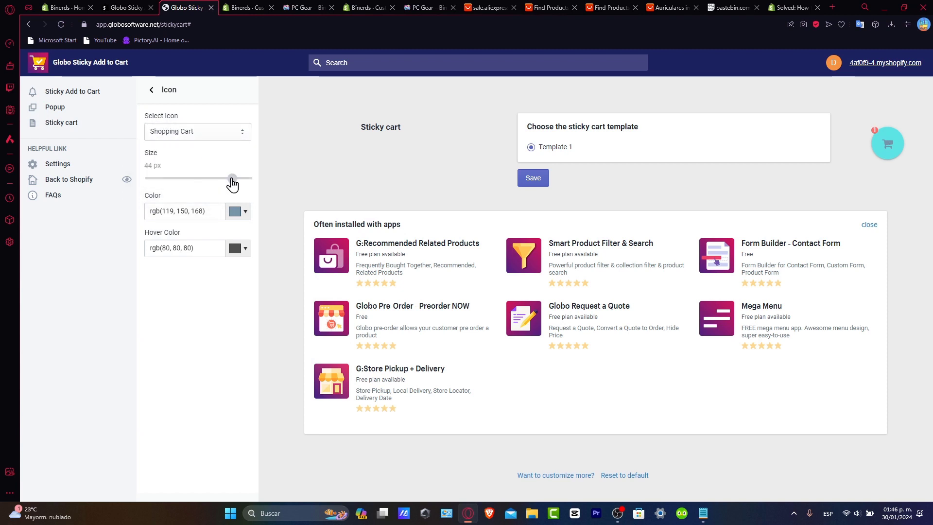
left_click_drag(232, 178, 246, 178)
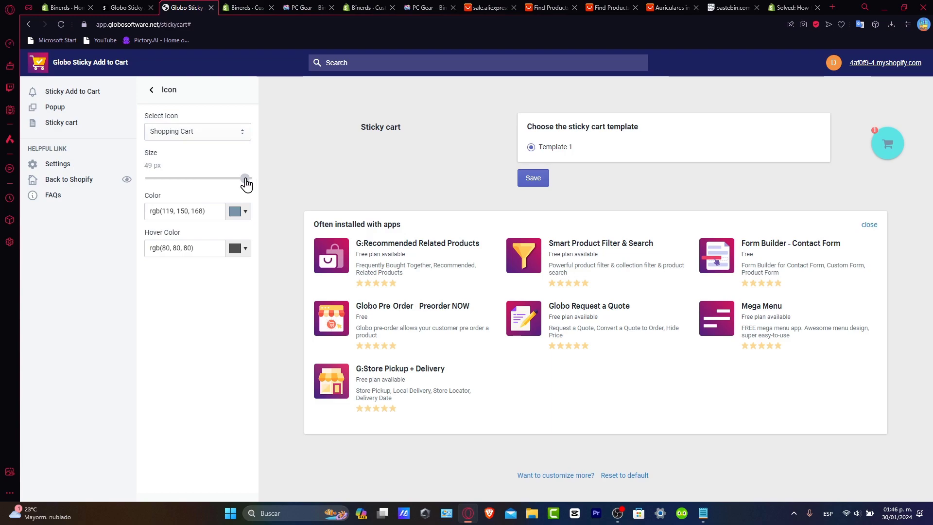
left_click(227, 7)
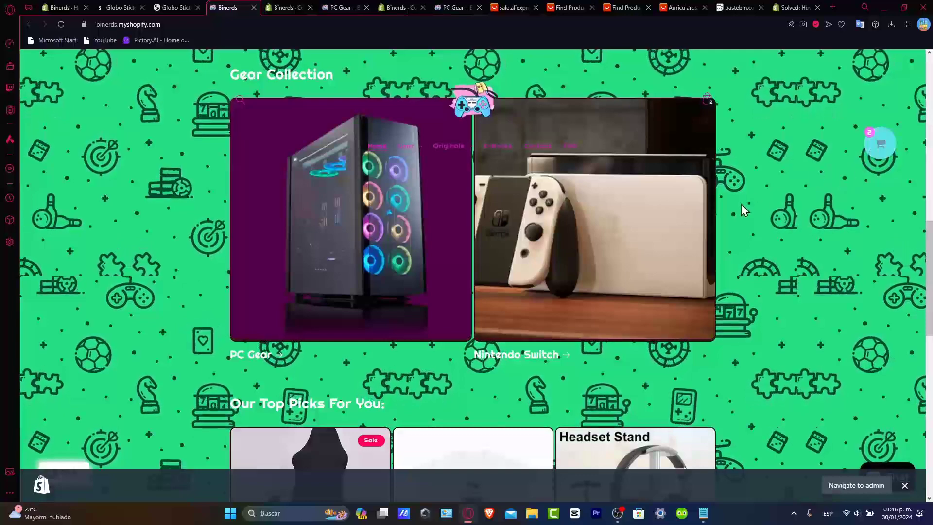
mouse_move(380, 314)
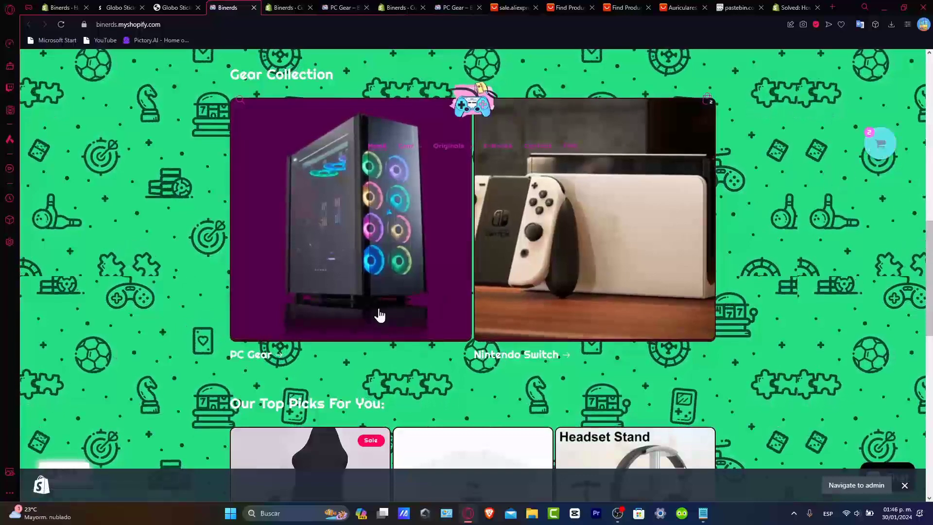
Step: Proceed to checkout for the Nintendo Switch Bag, then return to the Globo Sticky Add To Cart listing
scroll("down", 3)
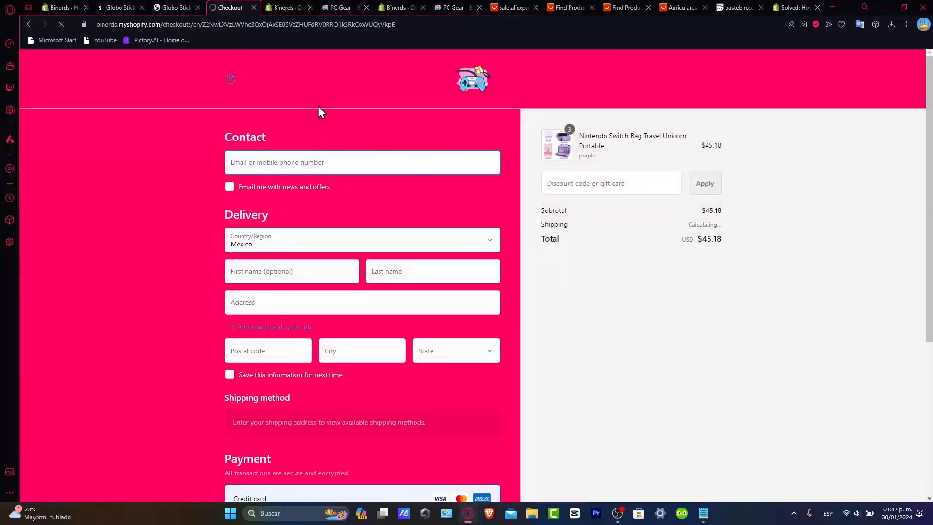
left_click(171, 7)
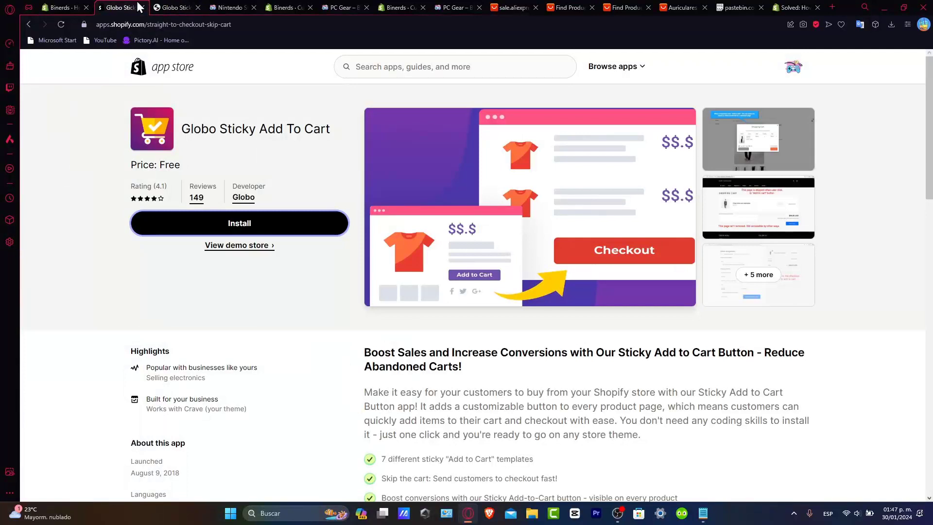
Step: Open the installed Globo Sticky Add To Cart app from admin, then view the Nintendo Switch Bag product page
left_click(58, 7)
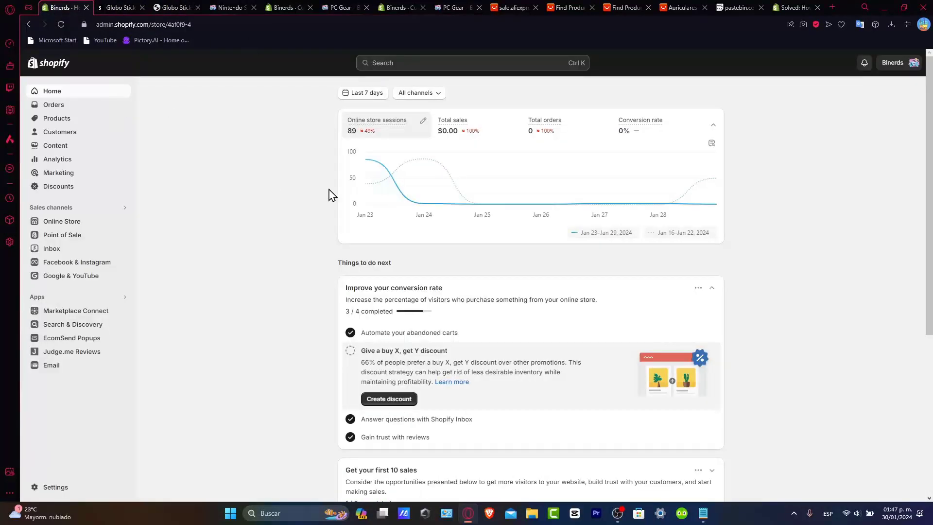
mouse_move(93, 302)
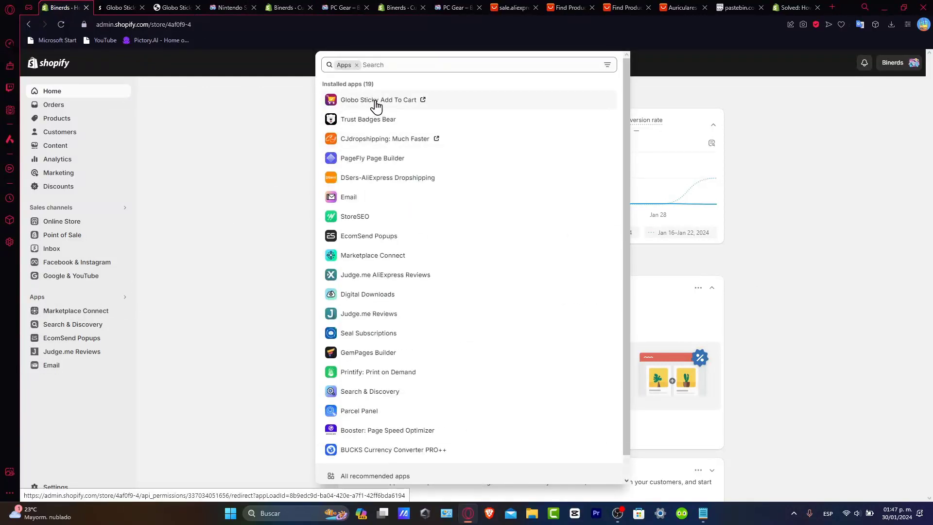
left_click(378, 99)
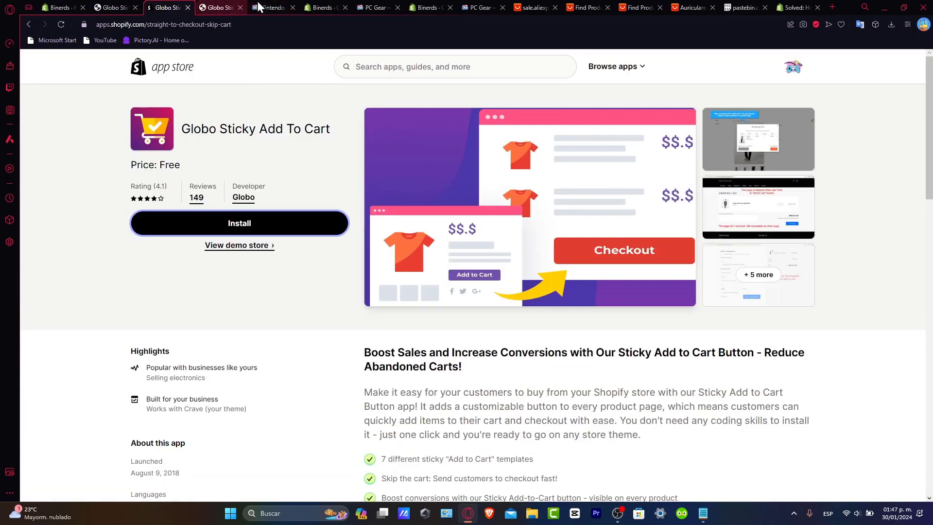
left_click(272, 7)
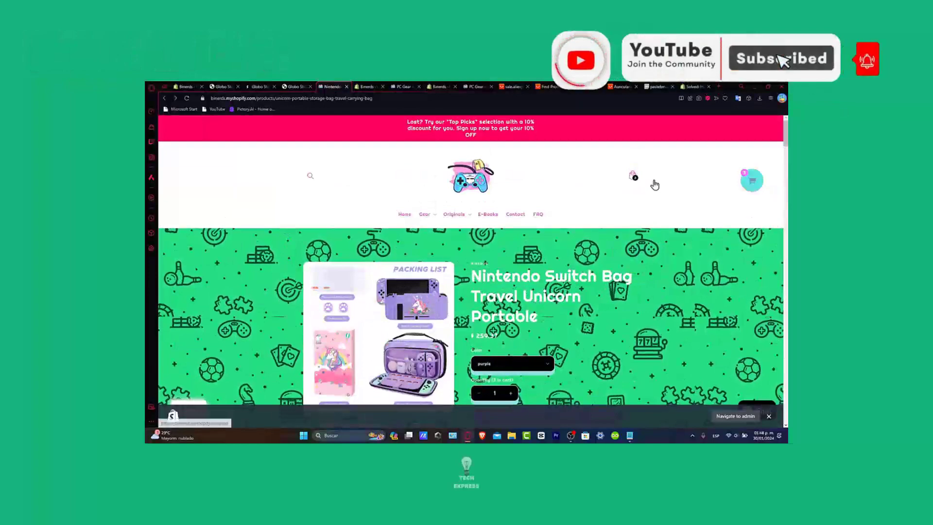
scroll("down", 3)
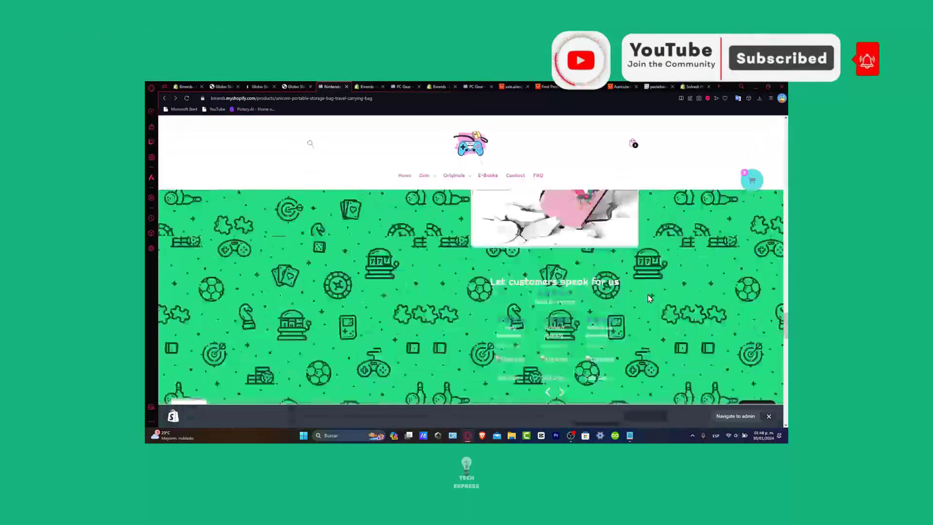
scroll("down", 3)
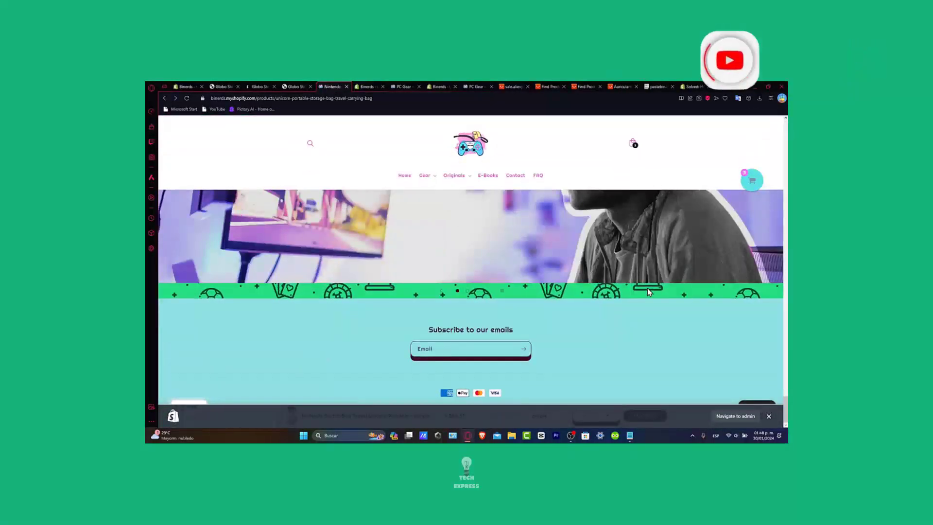